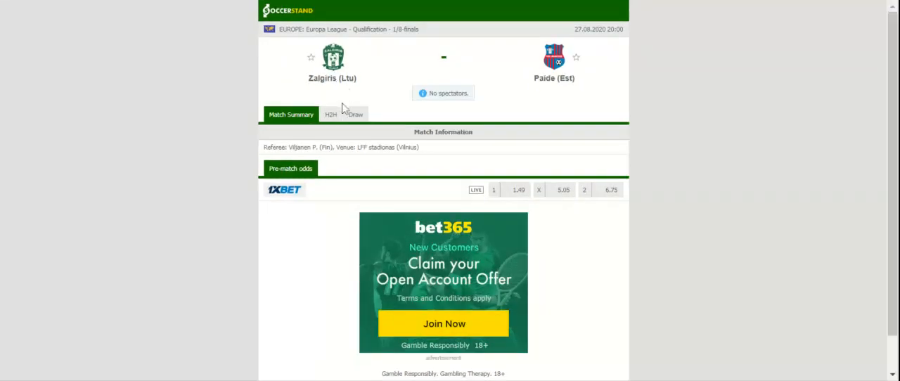
Step: Switch the Zalgiris vs Paide match page from the summary to the H2H section
{"action": "left_click", "coordinate": [331, 114]}
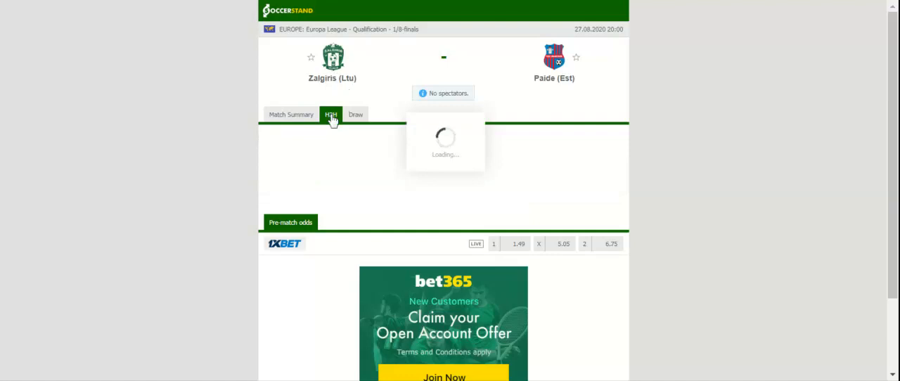
Step: Show the H2H Overall view listing recent results for Zalgiris and Paide
{"action": "left_click", "coordinate": [330, 116]}
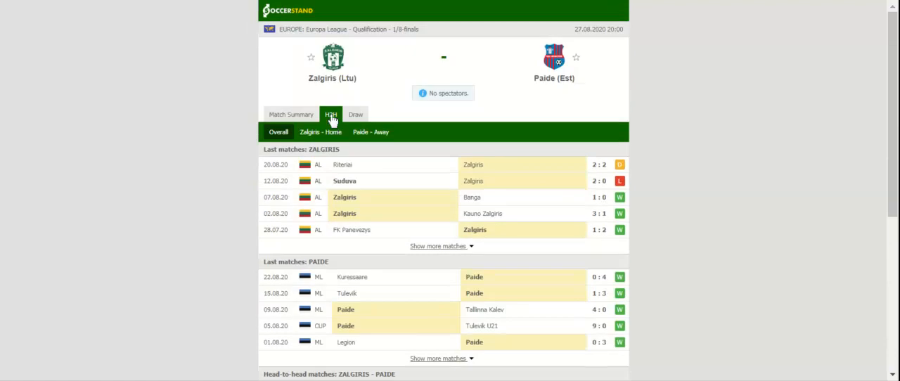
Step: Filter the H2H view to Zalgiris's recent home matches
{"action": "left_click", "coordinate": [321, 132]}
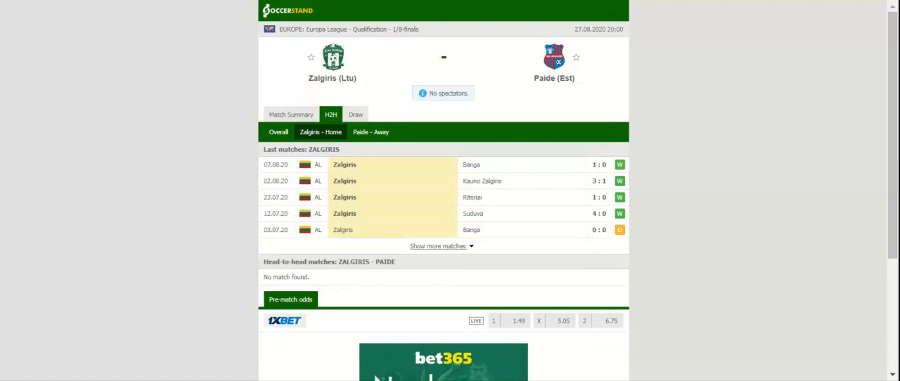
Step: Filter the H2H view to Paide's last five away matches
{"action": "left_click", "coordinate": [372, 132]}
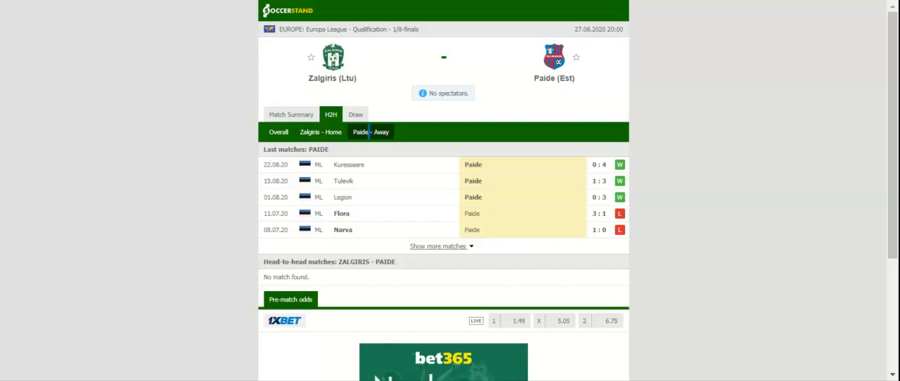
{"action": "mouse_move", "coordinate": [453, 75]}
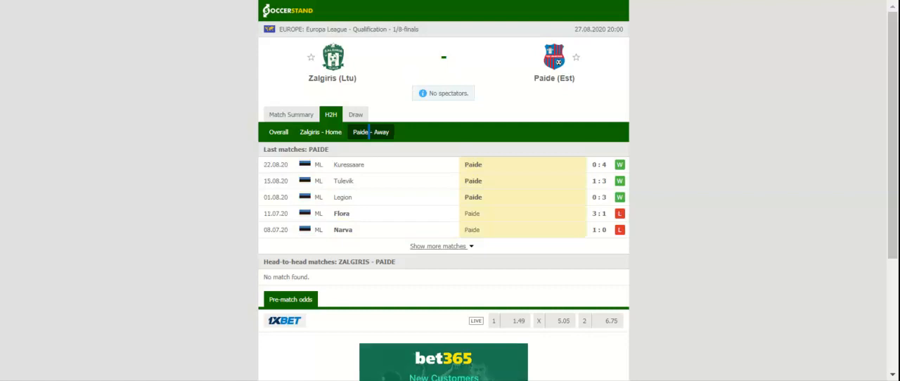
{"action": "mouse_move", "coordinate": [416, 73]}
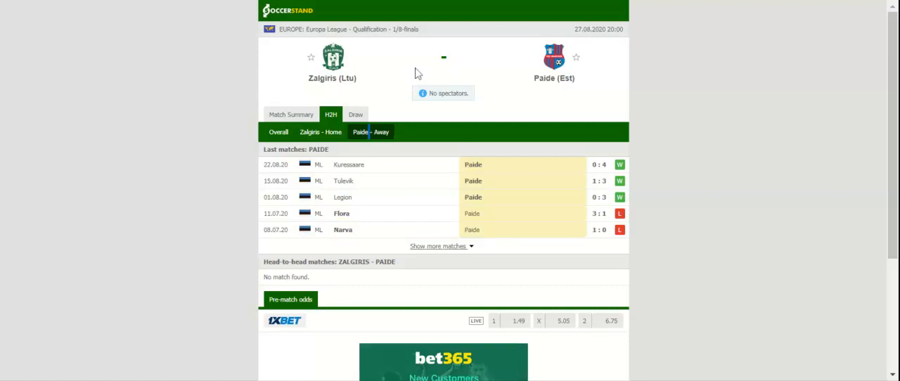